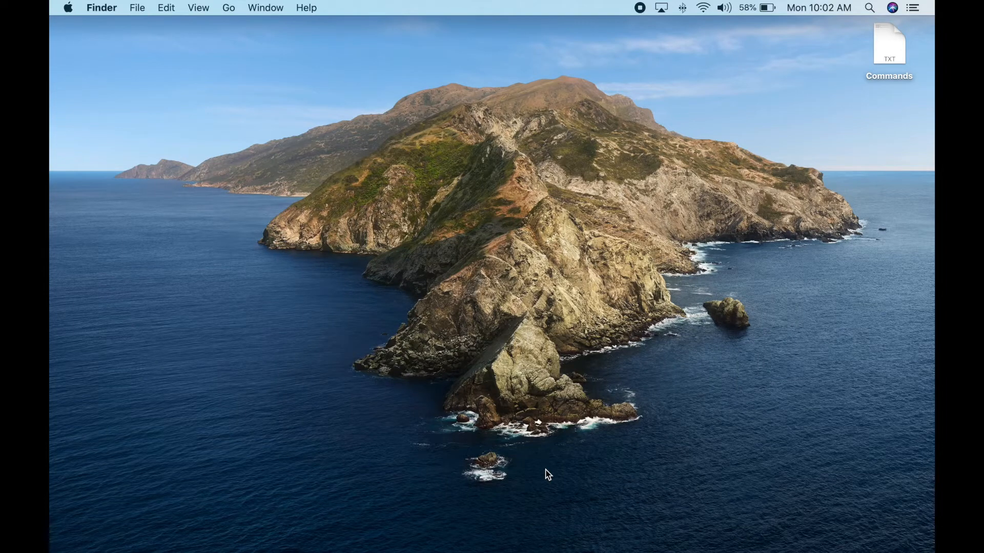
pyautogui.moveTo(282, 551)
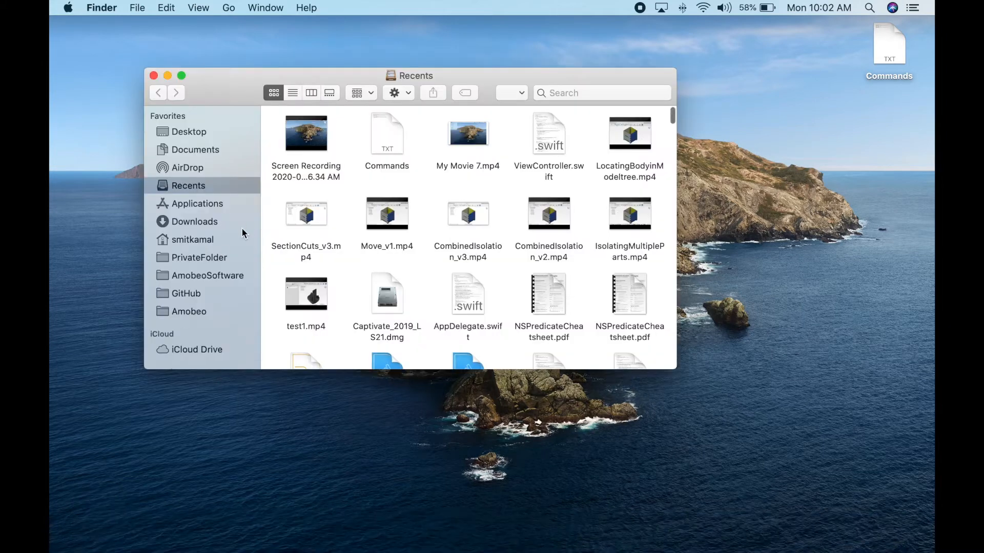
# Briefly view the home folder, then launch Terminal through Spotlight search
pyautogui.click(192, 239)
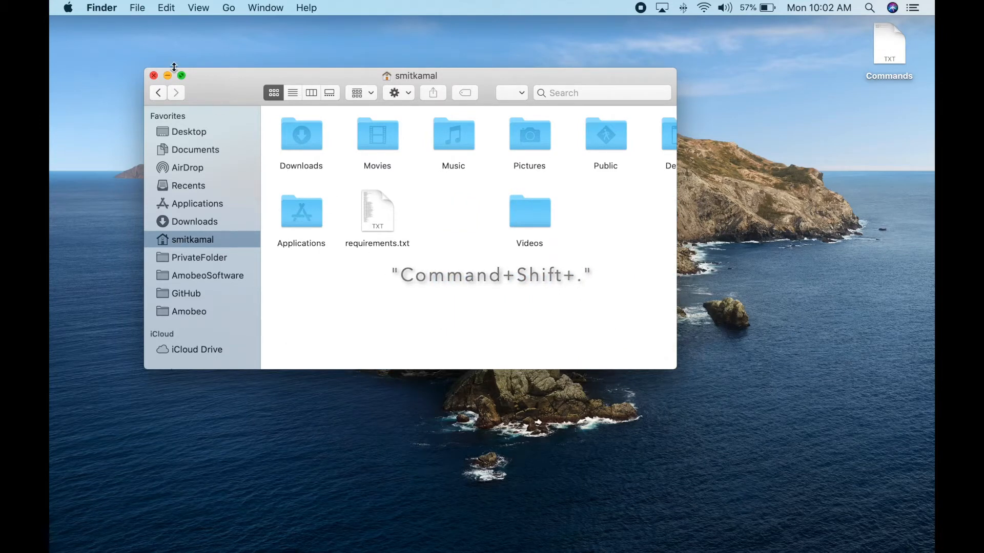
pyautogui.click(153, 75)
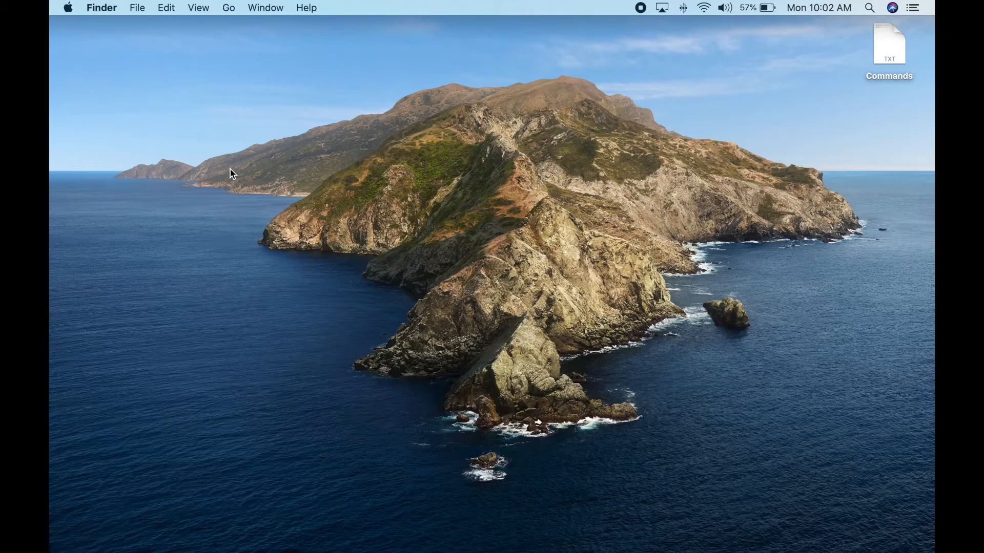
pyautogui.moveTo(287, 333)
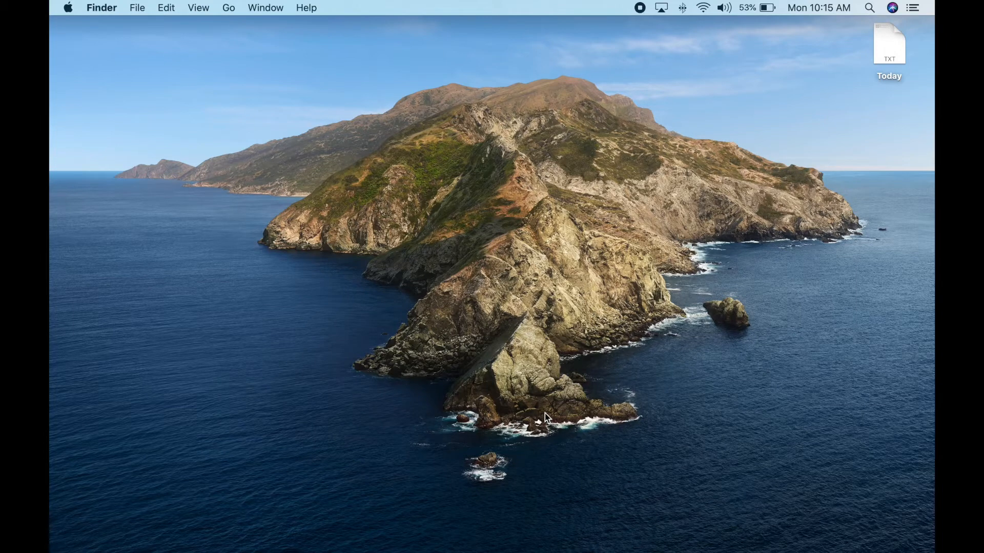
pyautogui.click(869, 8)
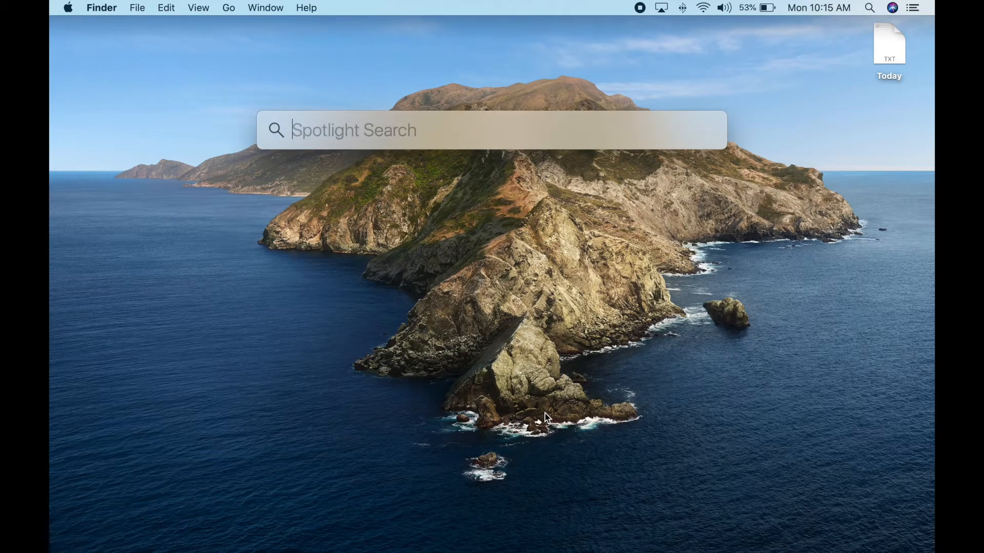
pyautogui.write('terminal')
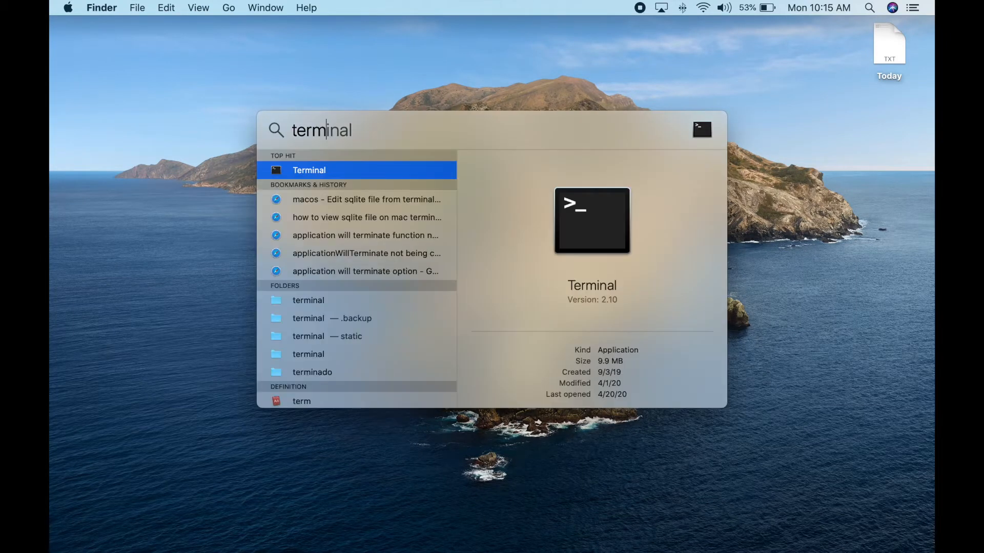
pyautogui.press('Return')
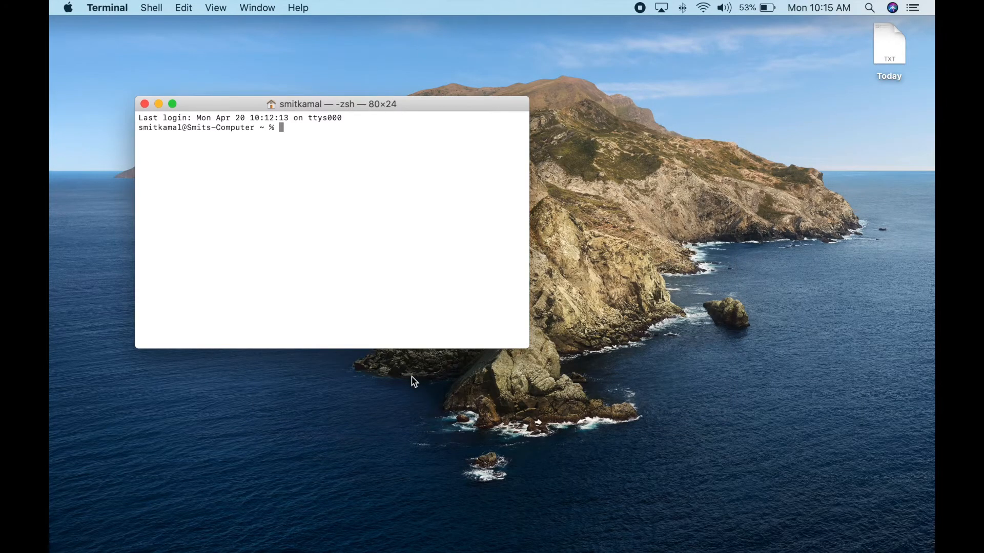
pyautogui.moveTo(878, 271)
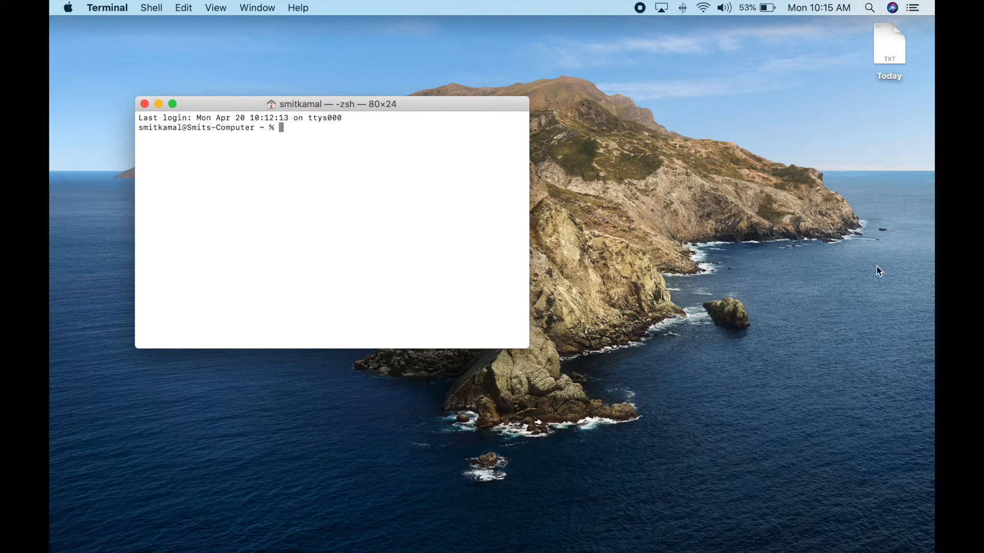
# Run 'defaults write com.apple.Finder AppleShowAllFiles true' and 'killall Finder' from Commands.txt
pyautogui.click(888, 47)
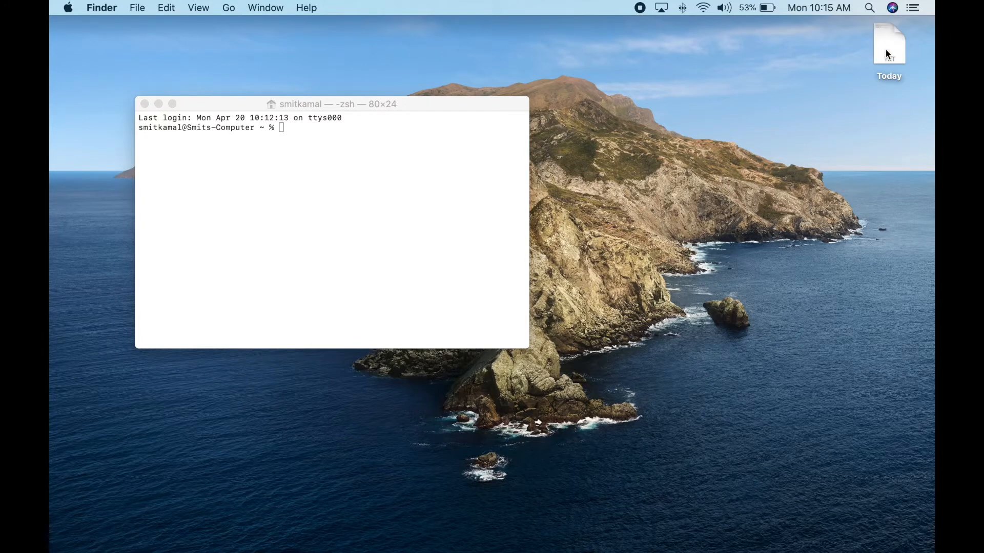
pyautogui.moveTo(888, 57)
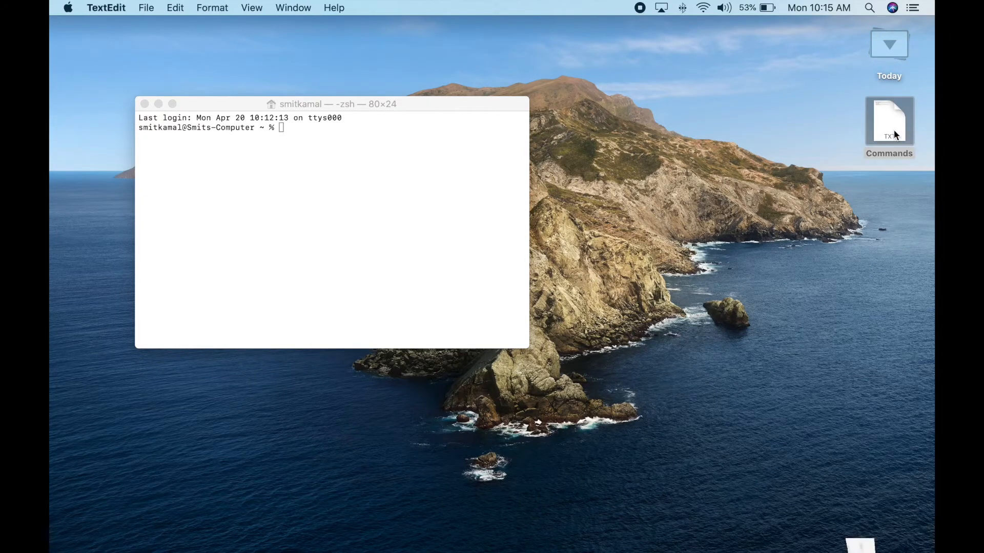
pyautogui.doubleClick(888, 120)
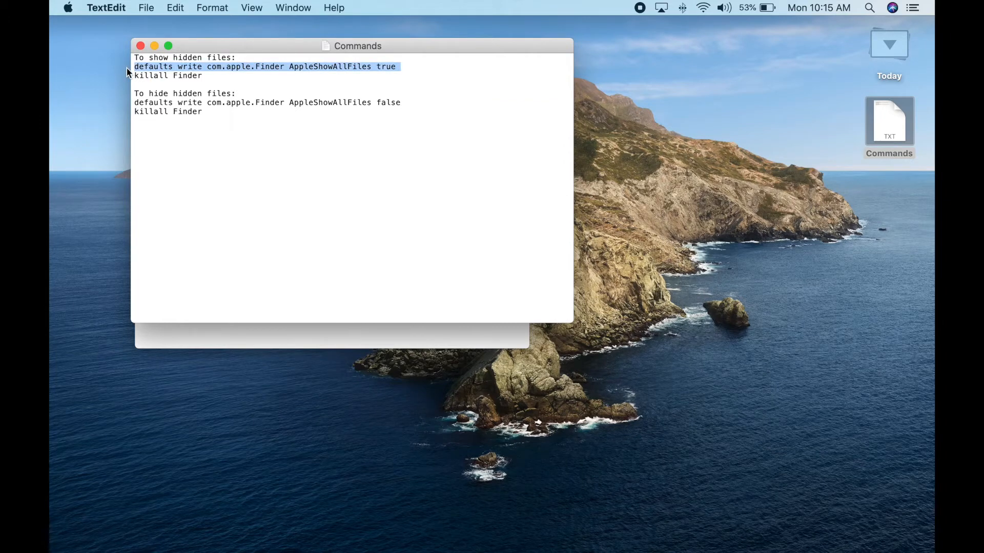
pyautogui.click(154, 45)
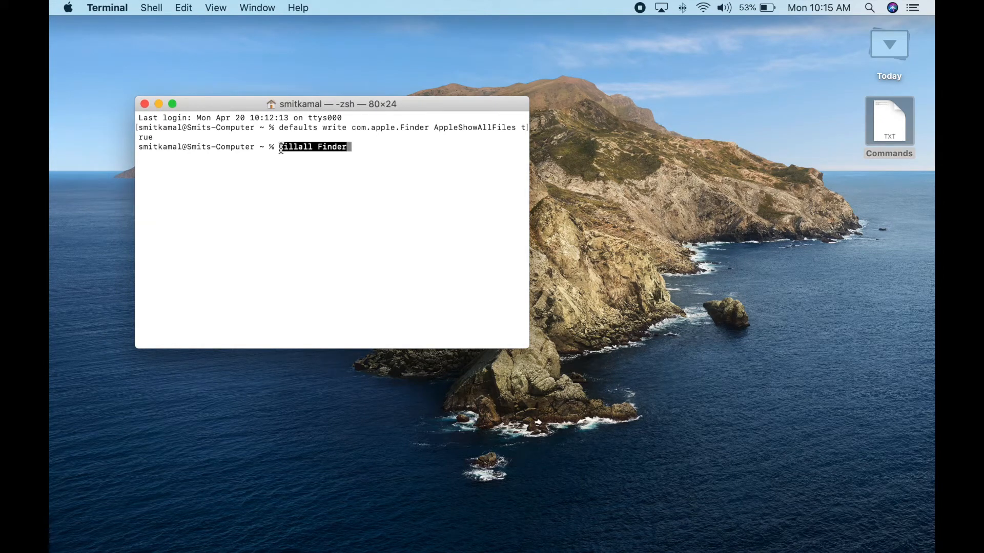
pyautogui.press('Return')
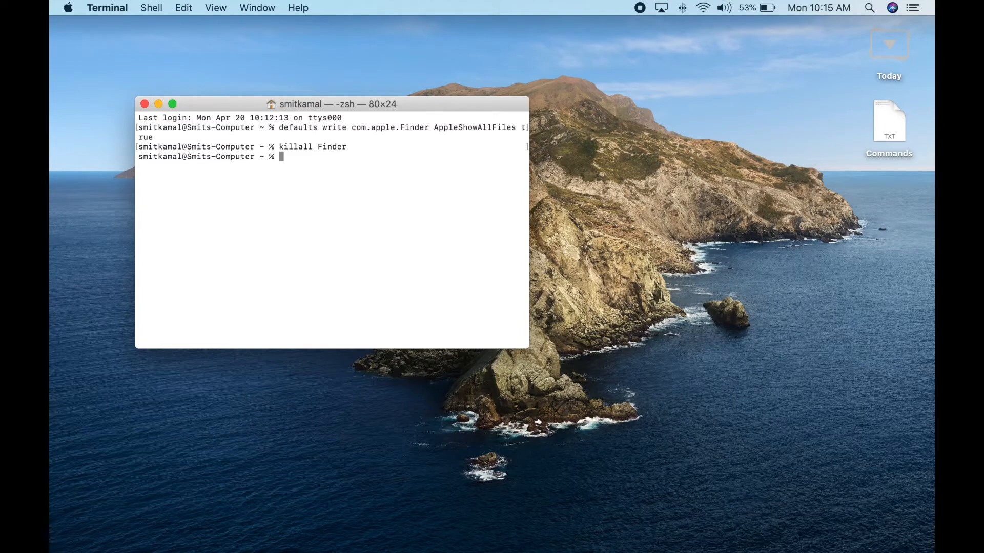
pyautogui.moveTo(215, 540)
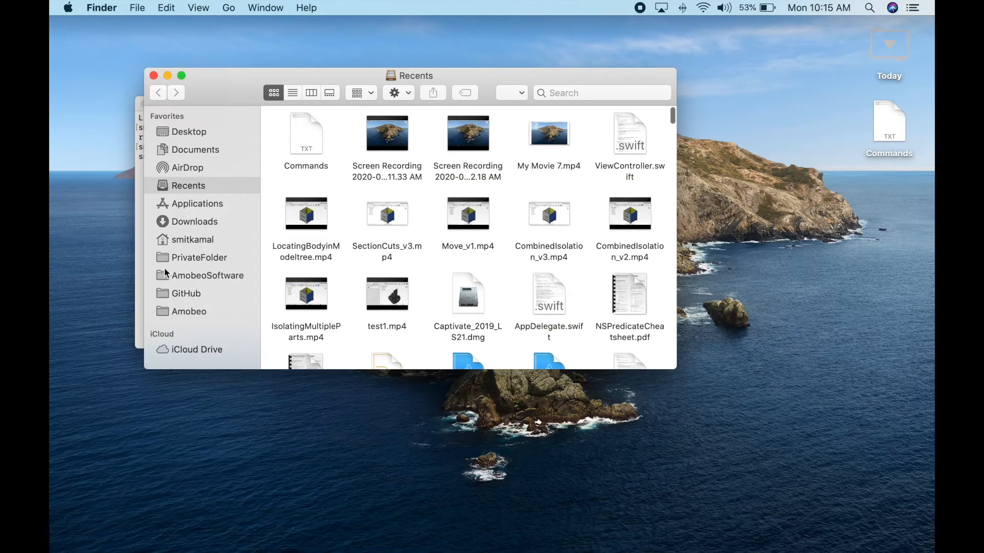
pyautogui.click(193, 240)
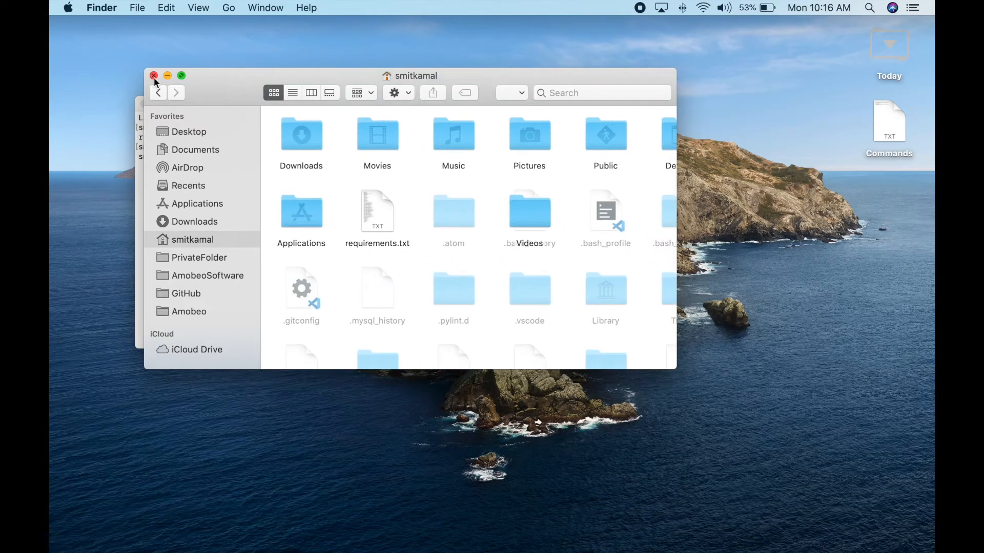
pyautogui.click(154, 75)
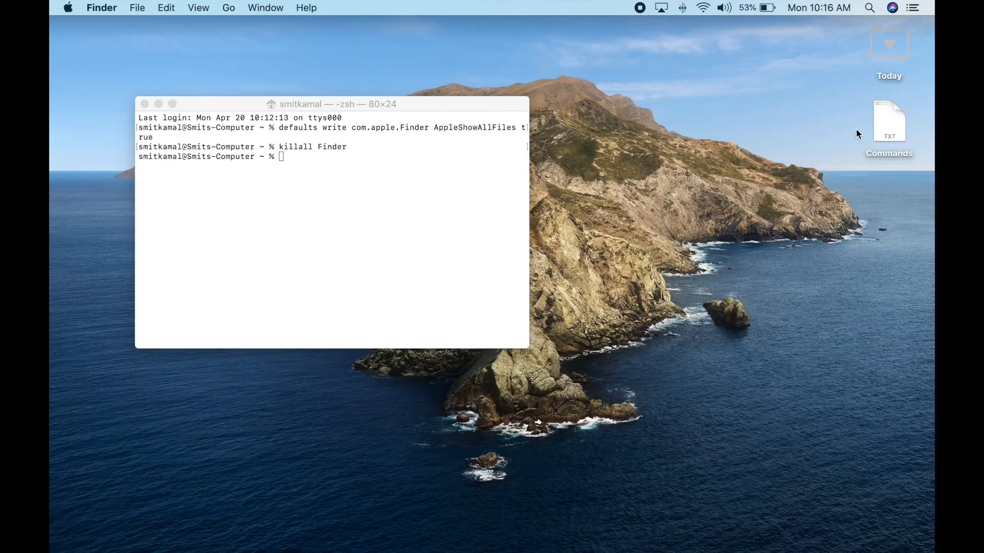
# Run 'defaults write com.apple.Finder AppleShowAllFiles false' and 'killall Finder' from Commands.txt
pyautogui.doubleClick(888, 120)
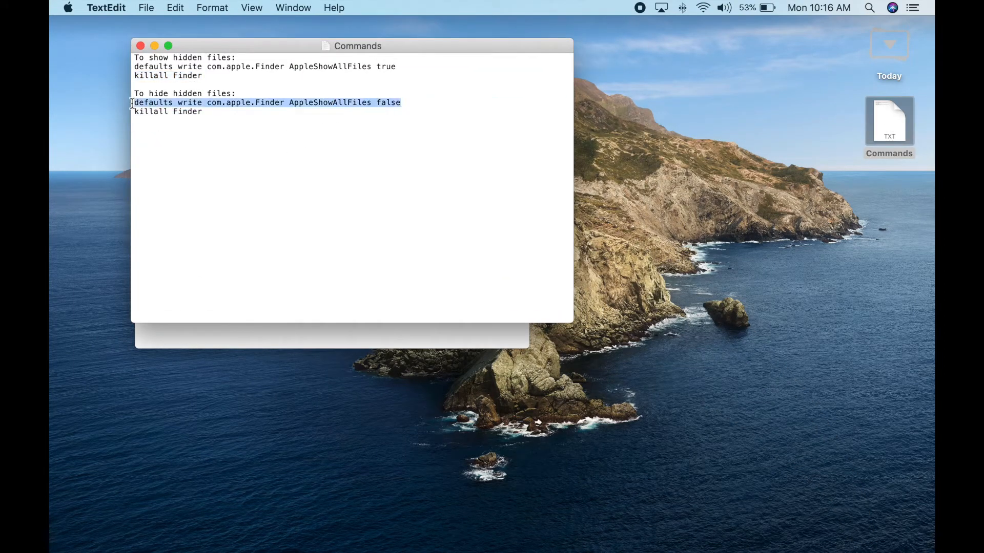
pyautogui.moveTo(888, 122)
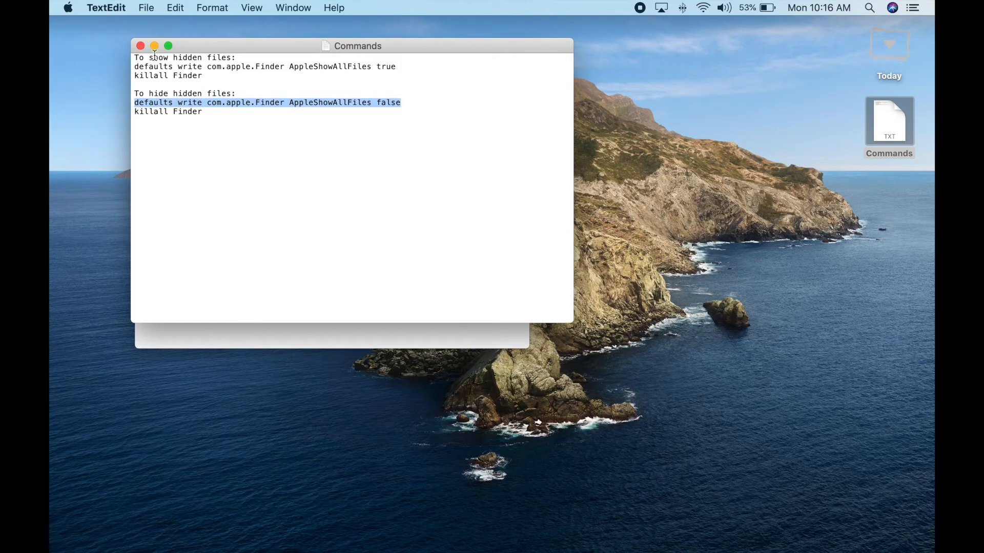
pyautogui.moveTo(358, 45); pyautogui.dragTo(361, 71)
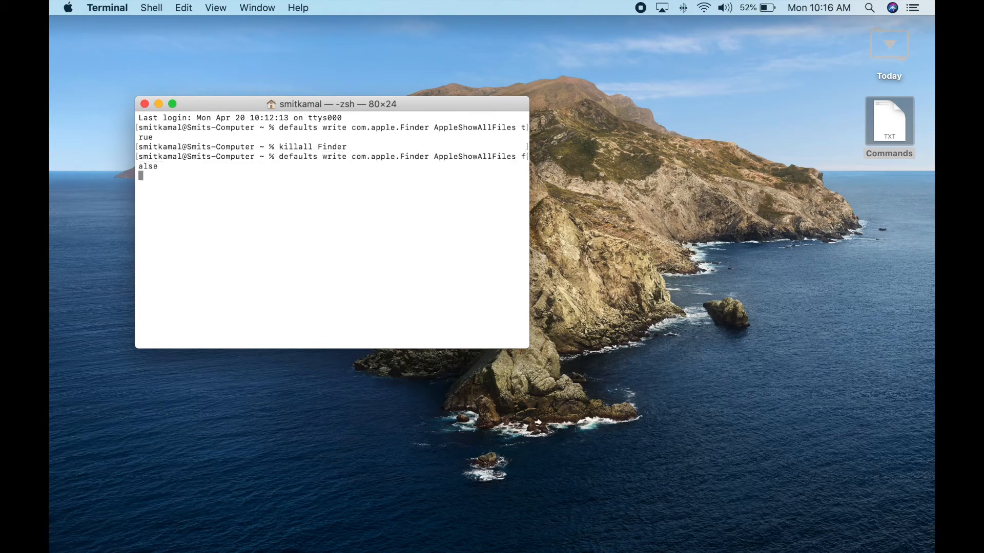
pyautogui.press('Return')
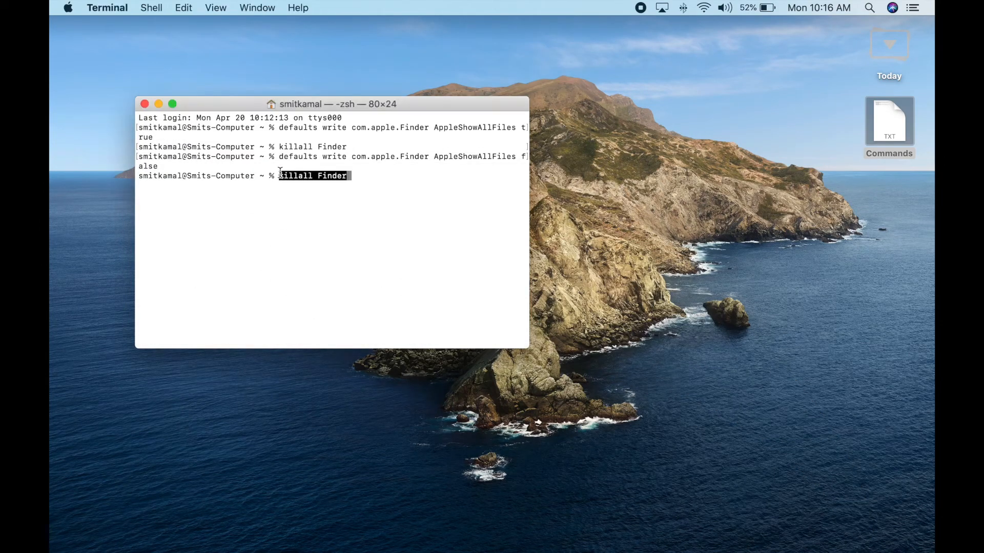
pyautogui.press('Return')
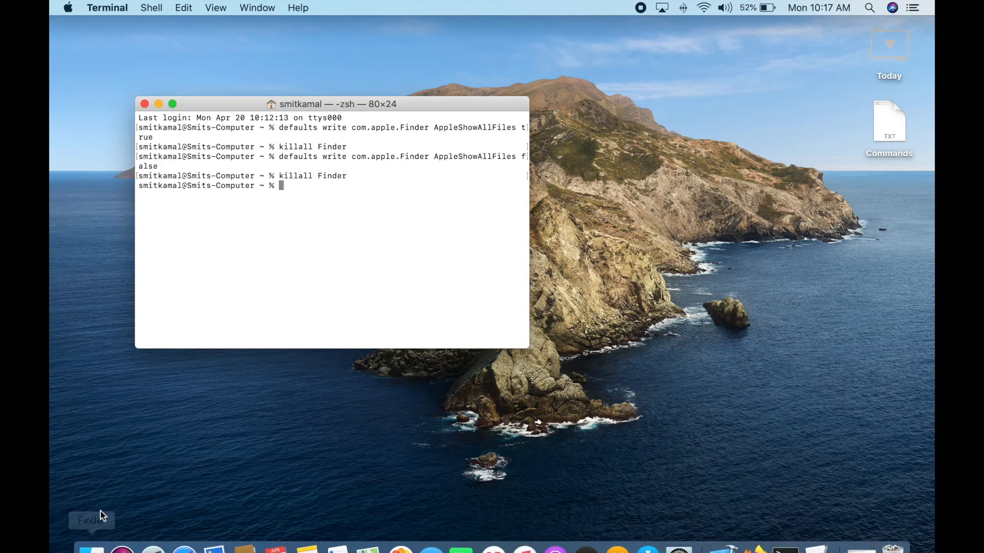
# Open a Finder window on the home folder and confirm no dotfiles appear
pyautogui.click(90, 534)
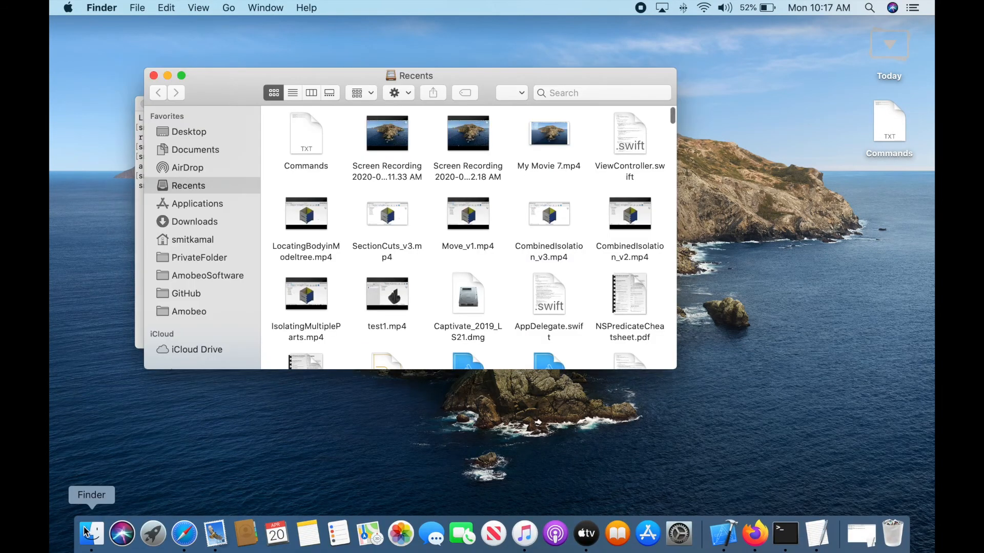
pyautogui.click(193, 239)
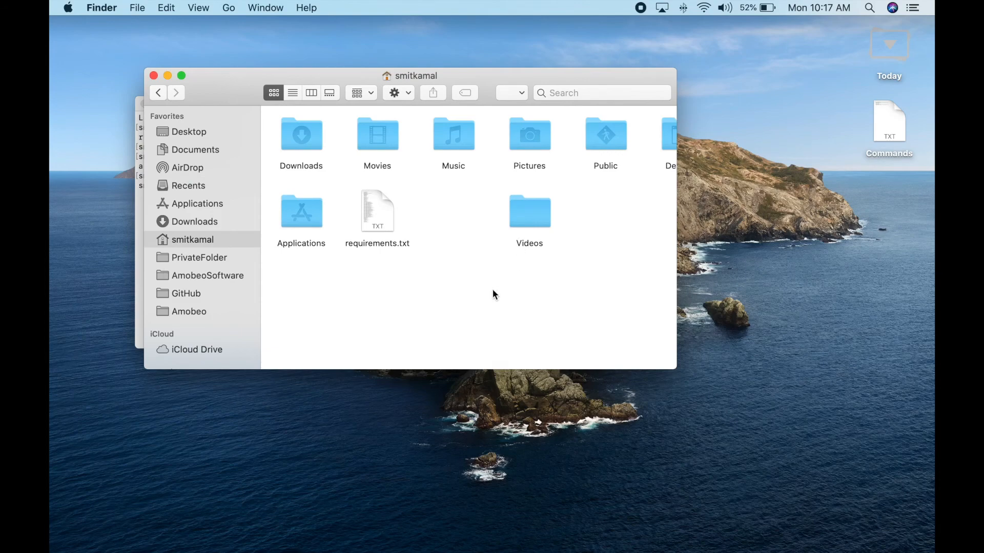